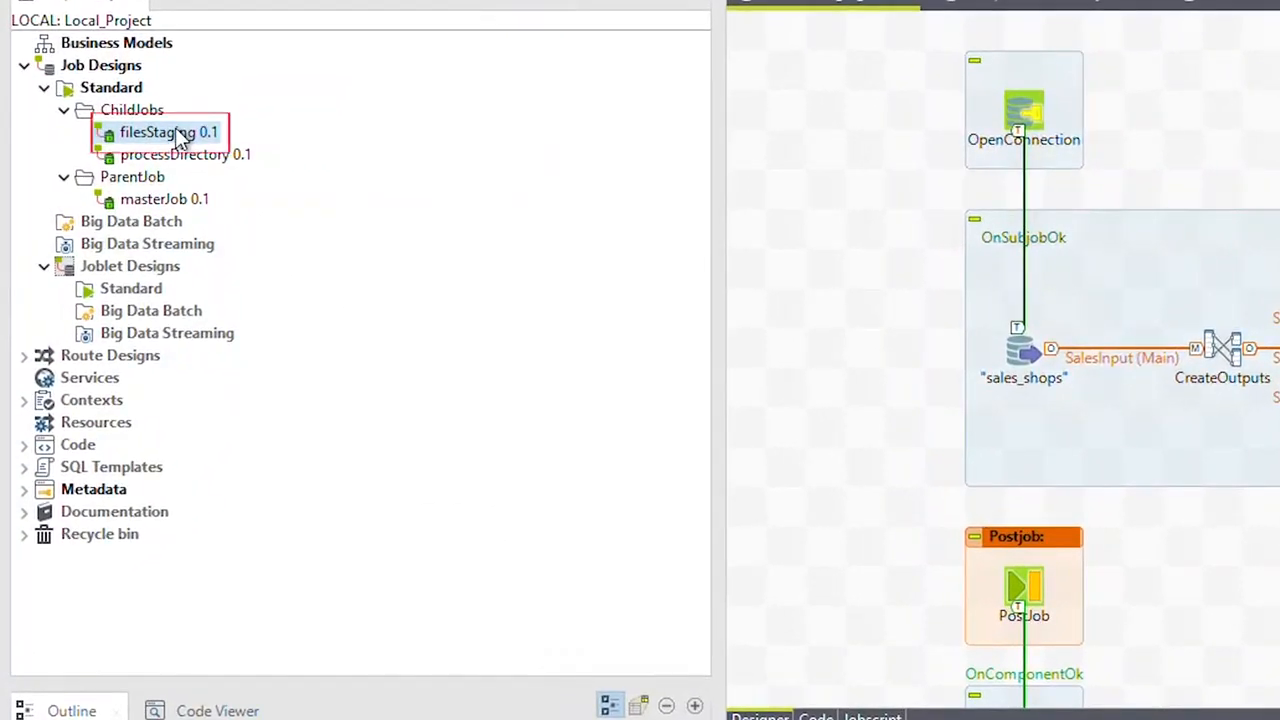
Select the filesStaging 0.1 child job, review its design, then bring up processDirectory
click(186, 154)
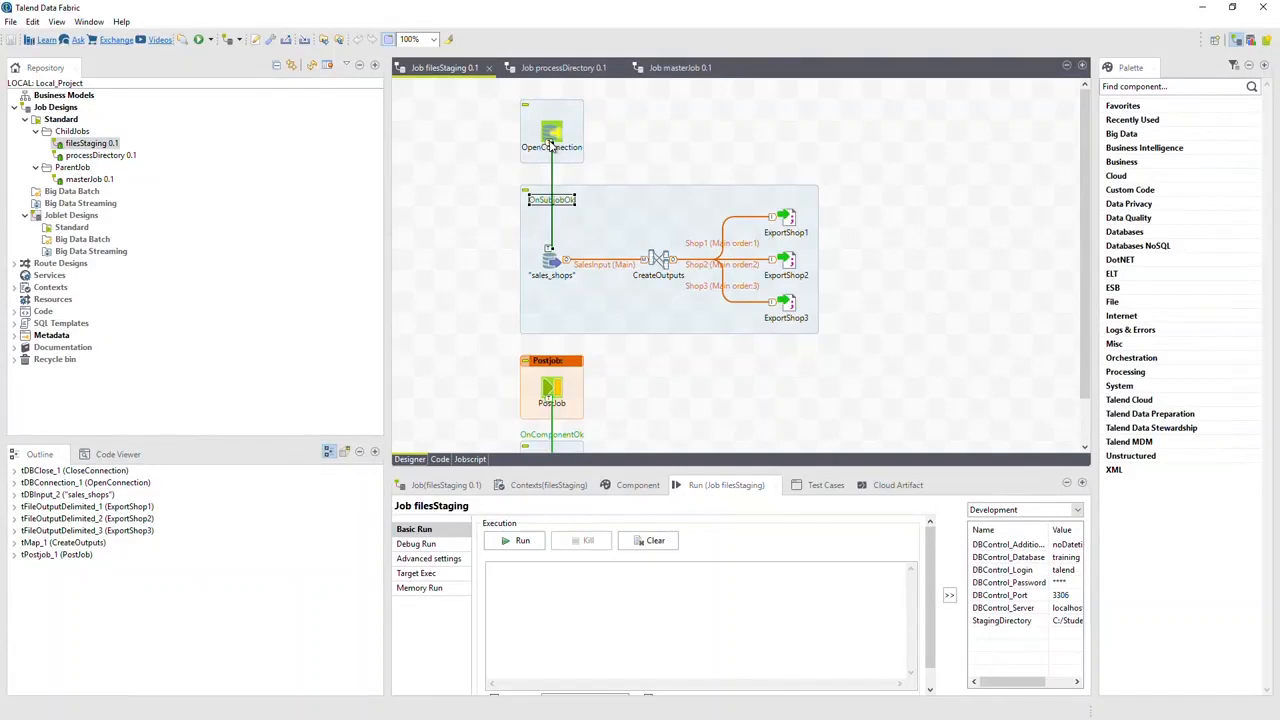
mouse_move(570, 197)
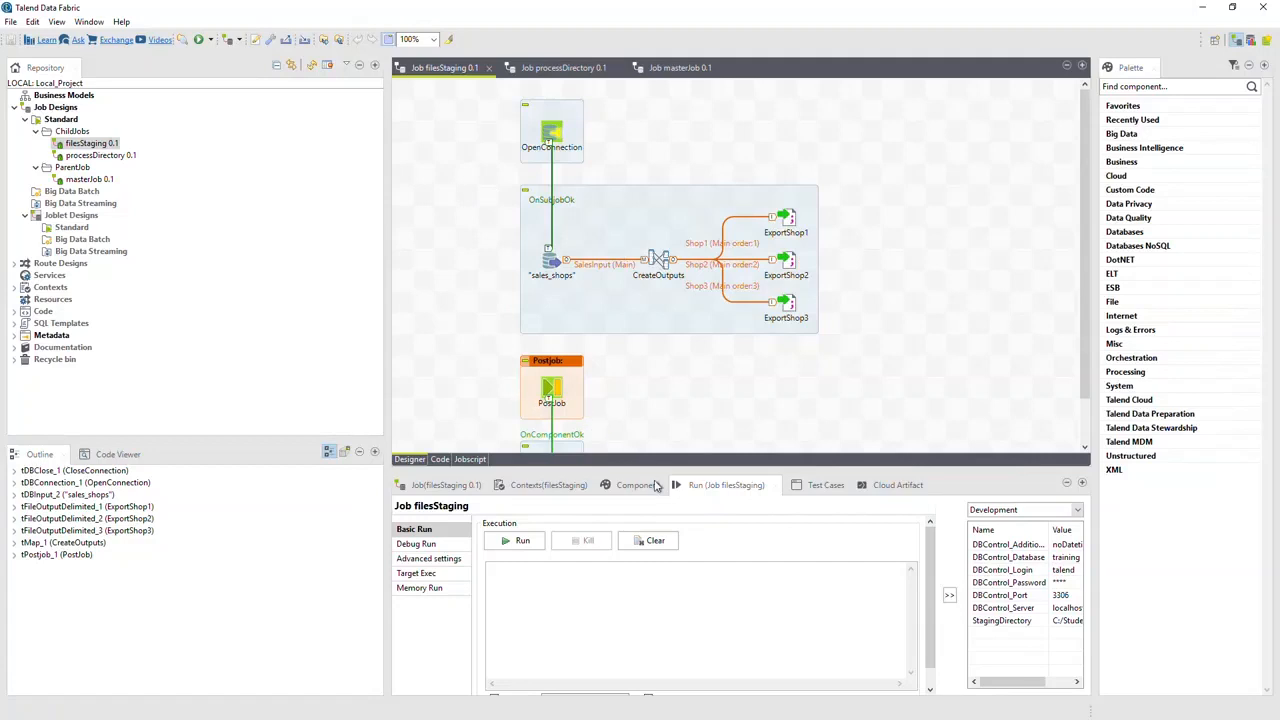
click(522, 540)
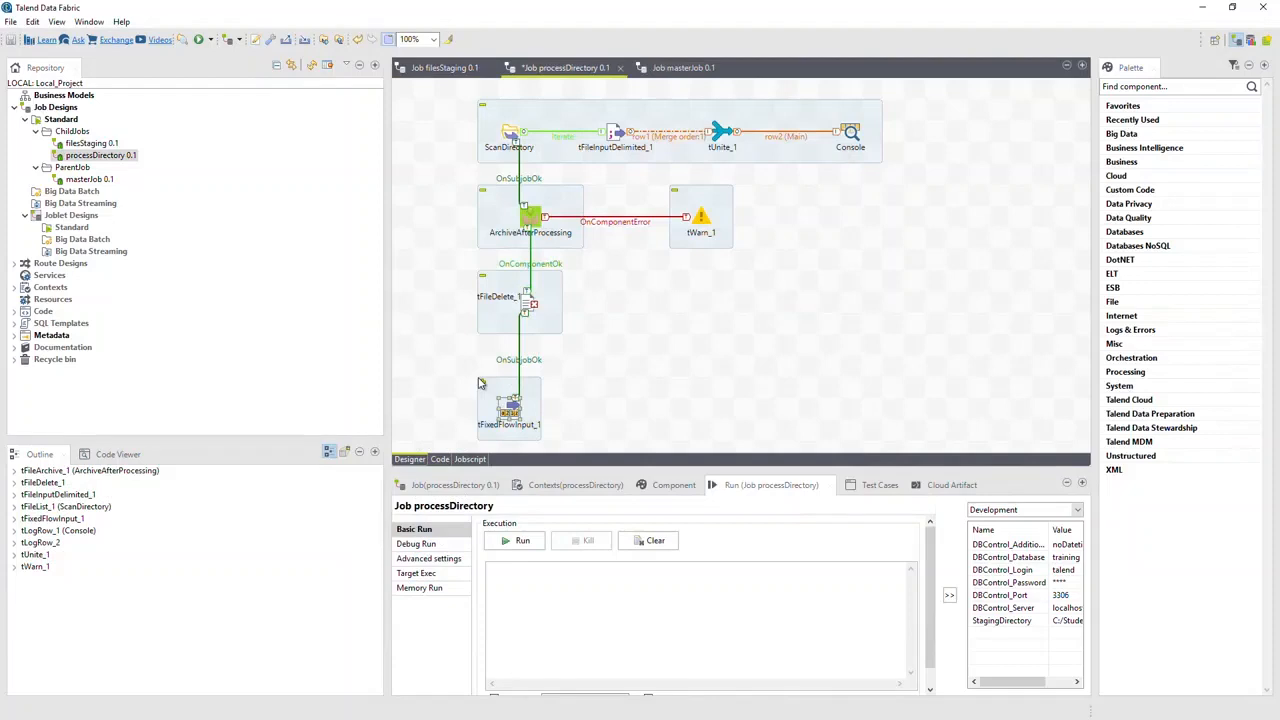
mouse_move(480, 380)
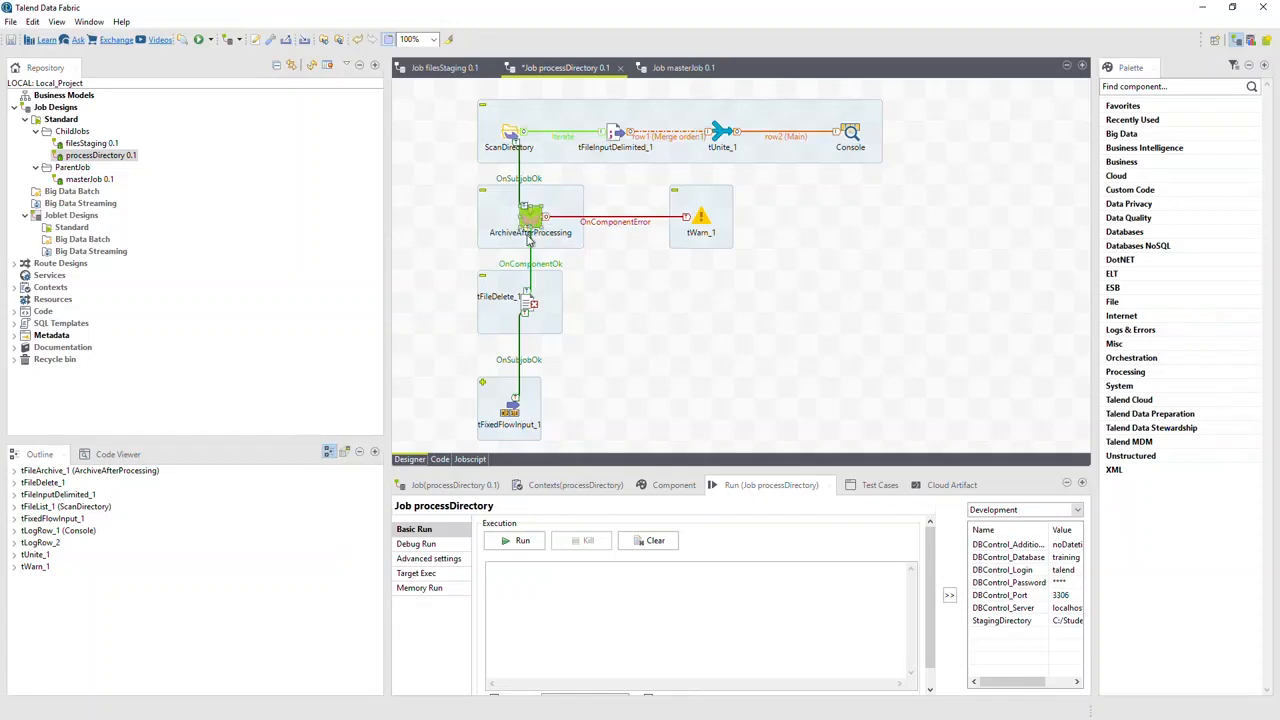
Run the processDirectory job, then switch to the masterJob design
click(522, 540)
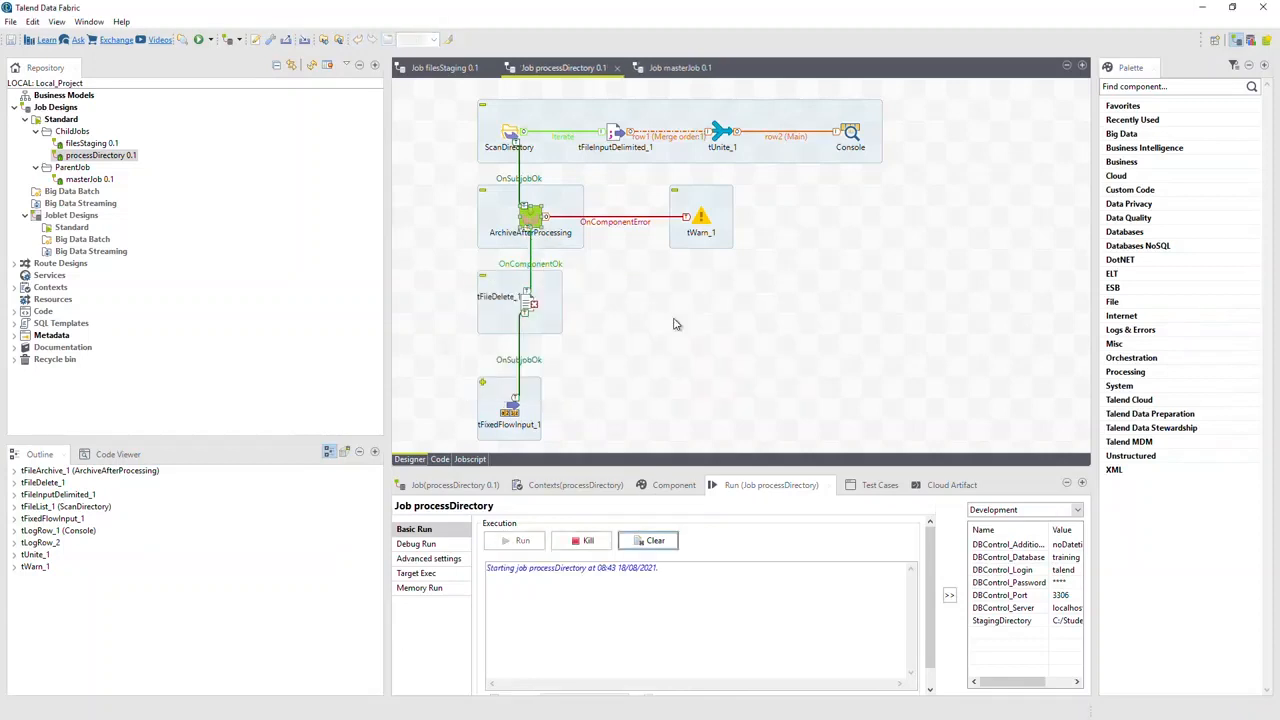
click(522, 540)
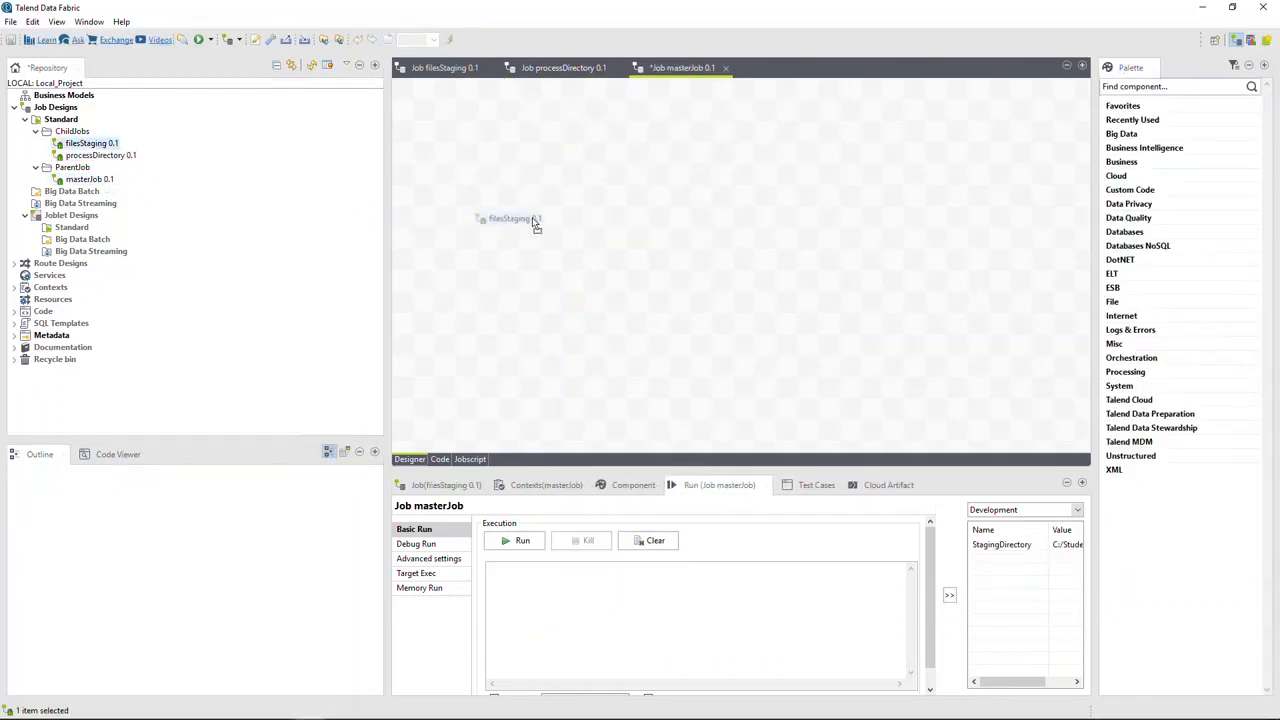
Add filesStaging and processDirectory tRunJobs to masterJob and begin a main row link
drag(91, 143, 573, 217)
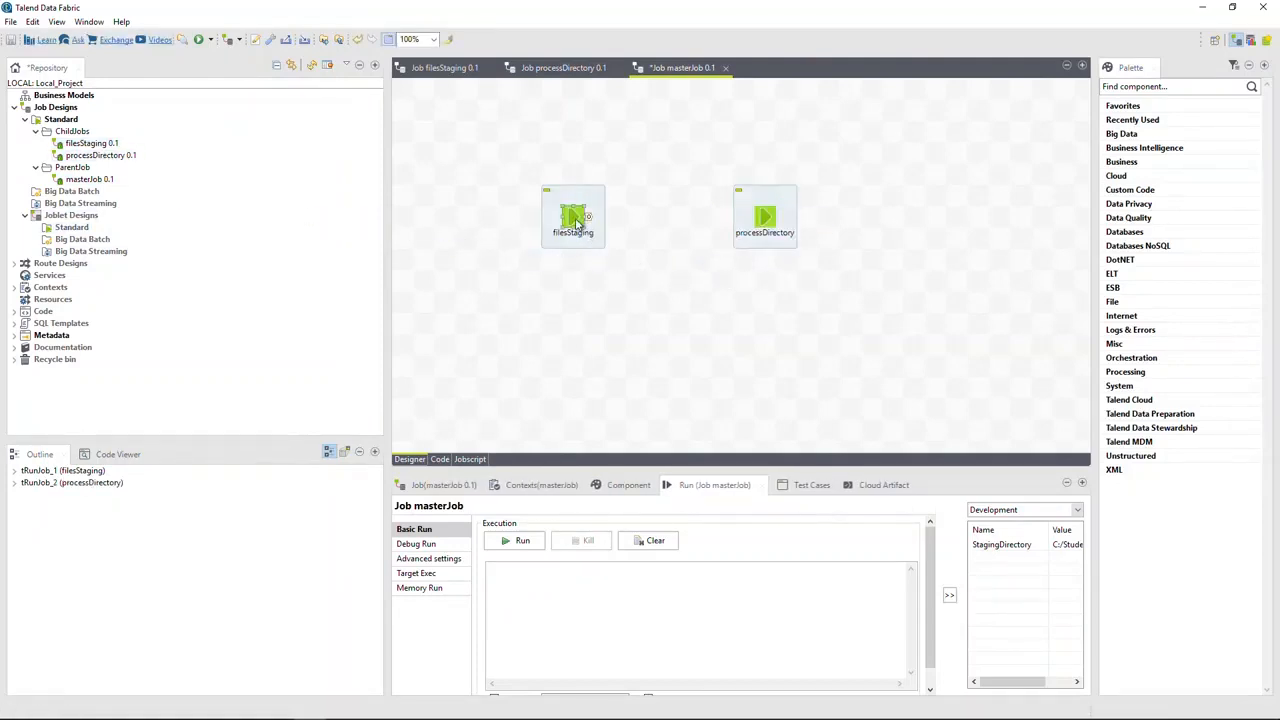
click(573, 215)
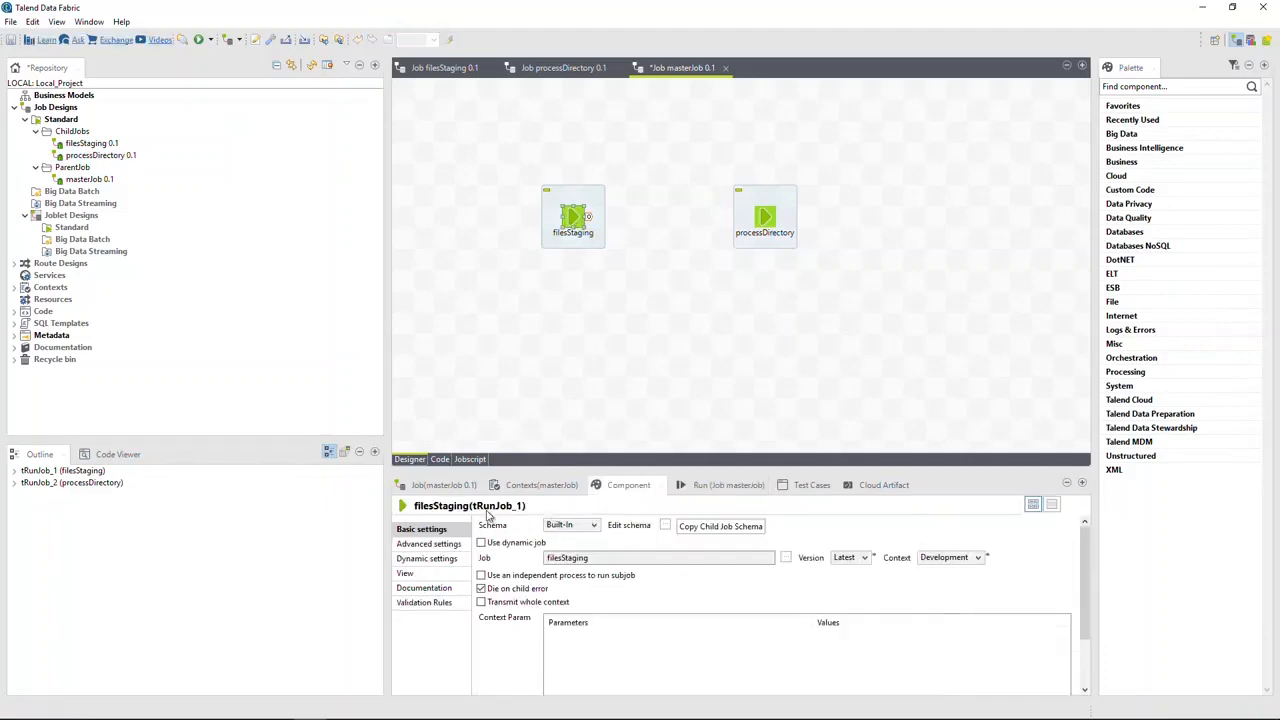
click(765, 217)
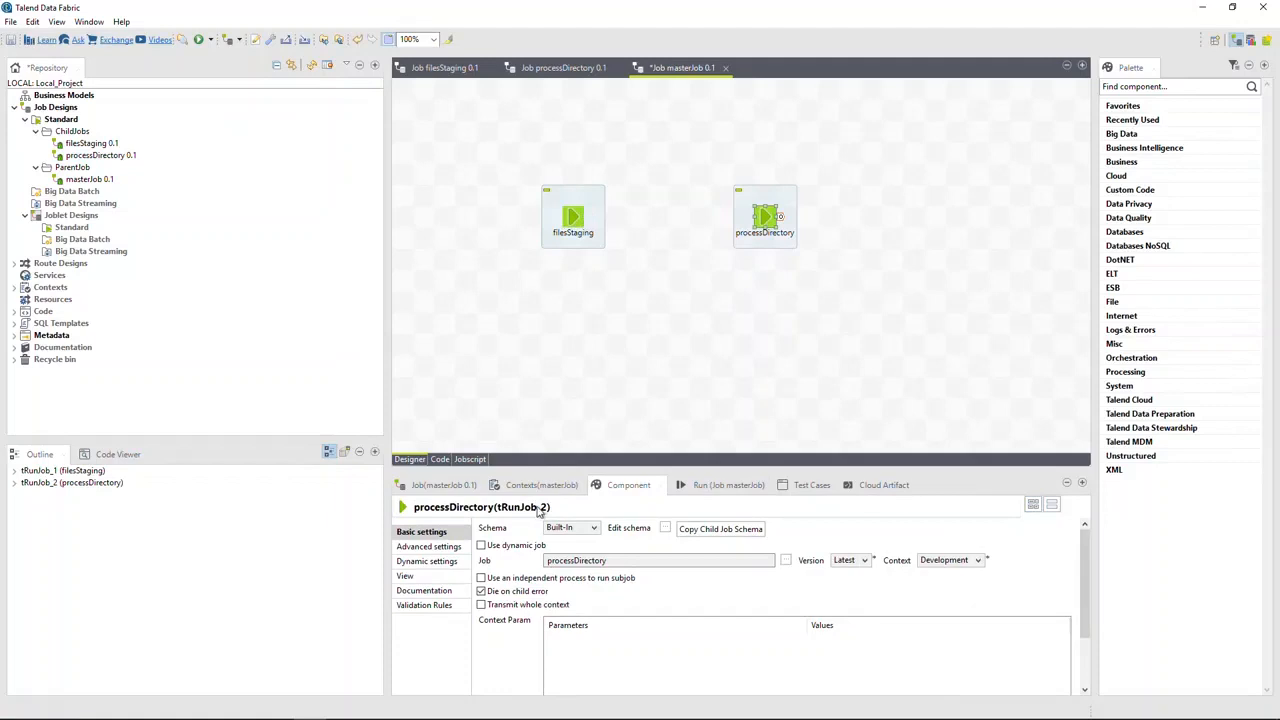
click(573, 215)
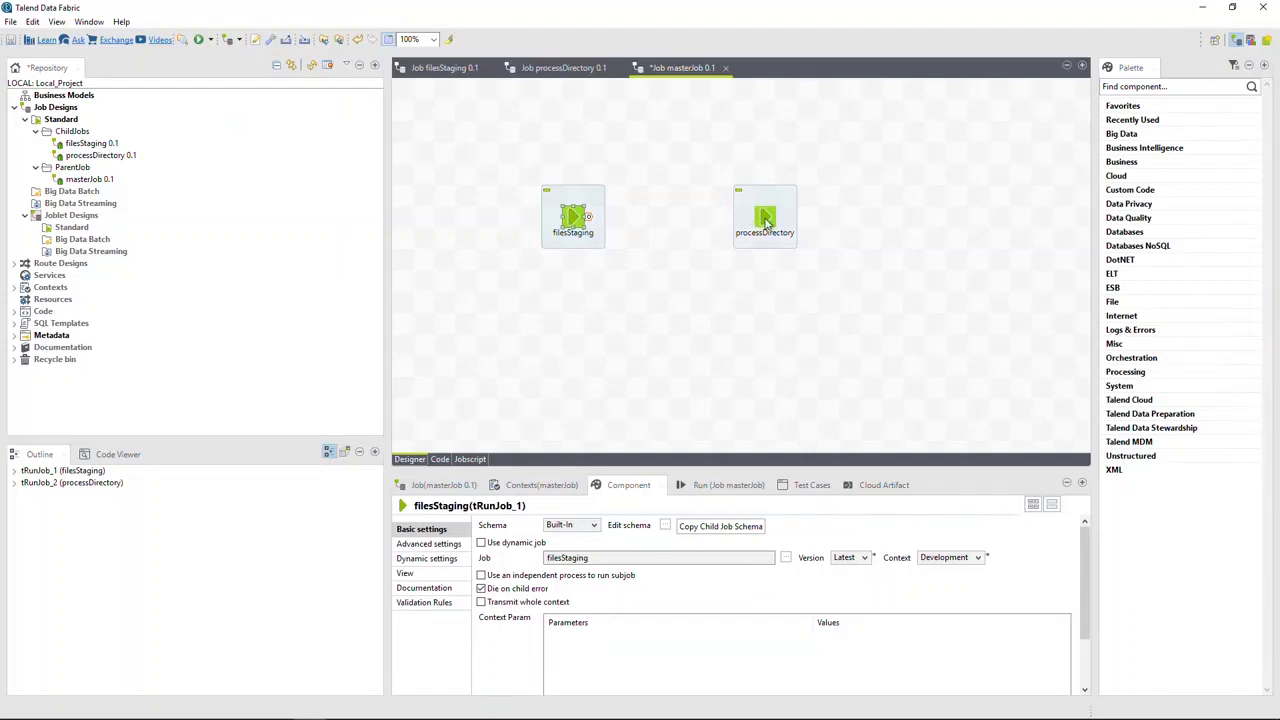
right_click(573, 216)
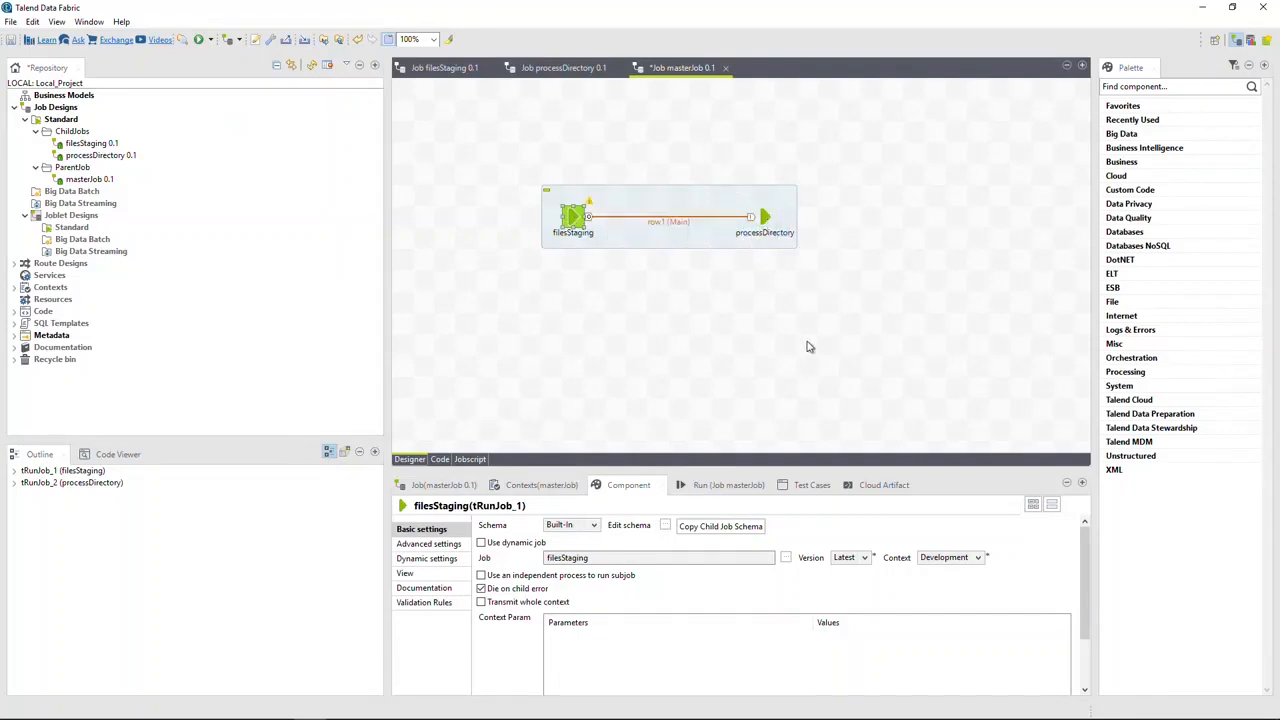
Run masterJob and highlight the deleted Staging directory in the console output
click(714, 485)
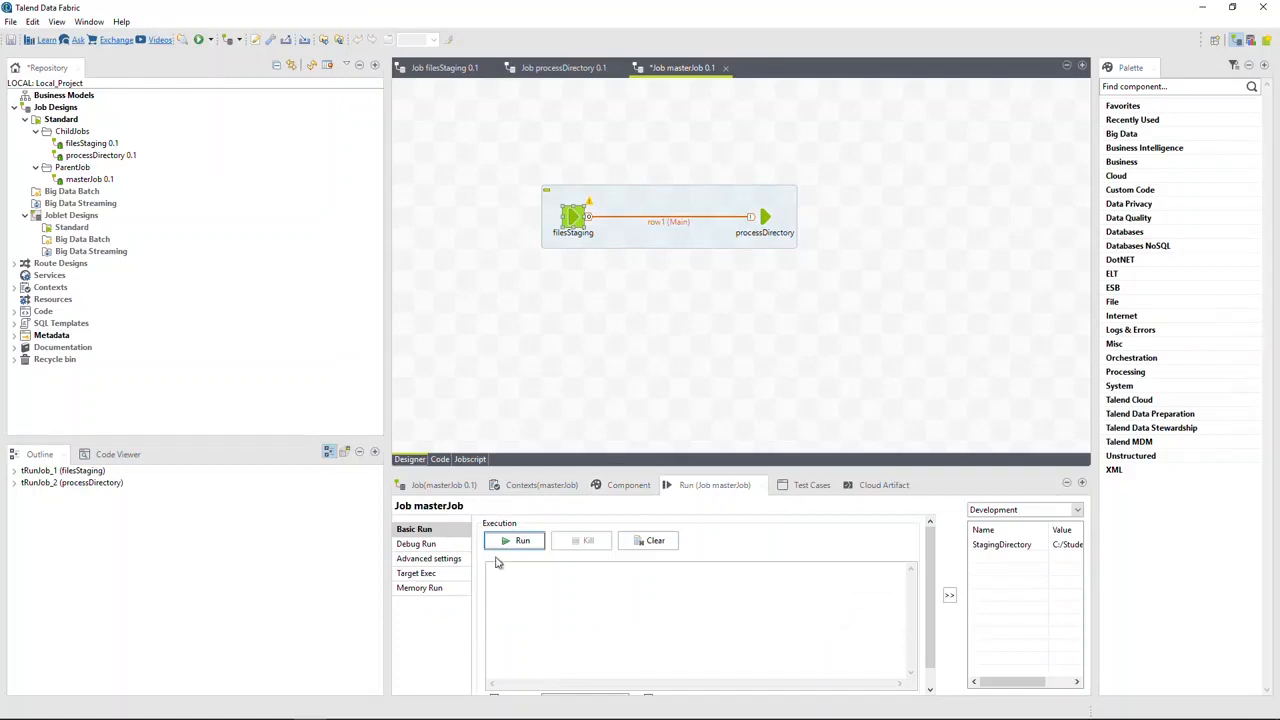
click(514, 540)
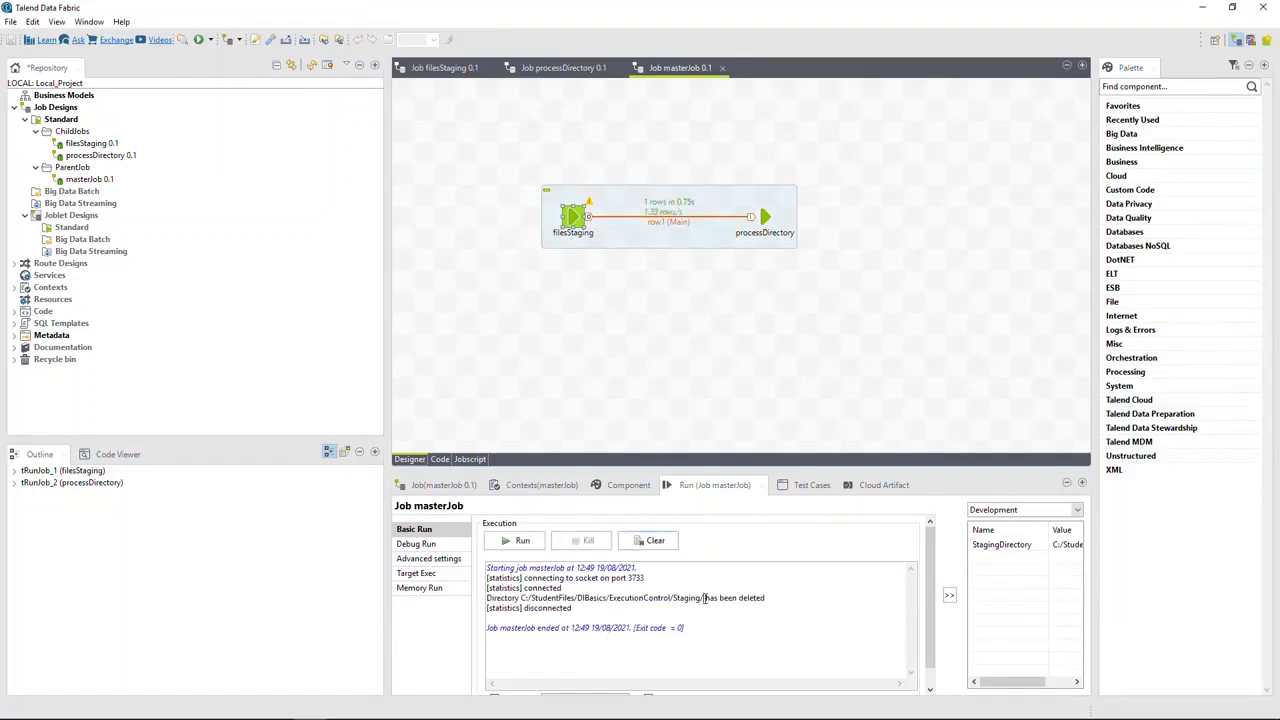
double_click(686, 597)
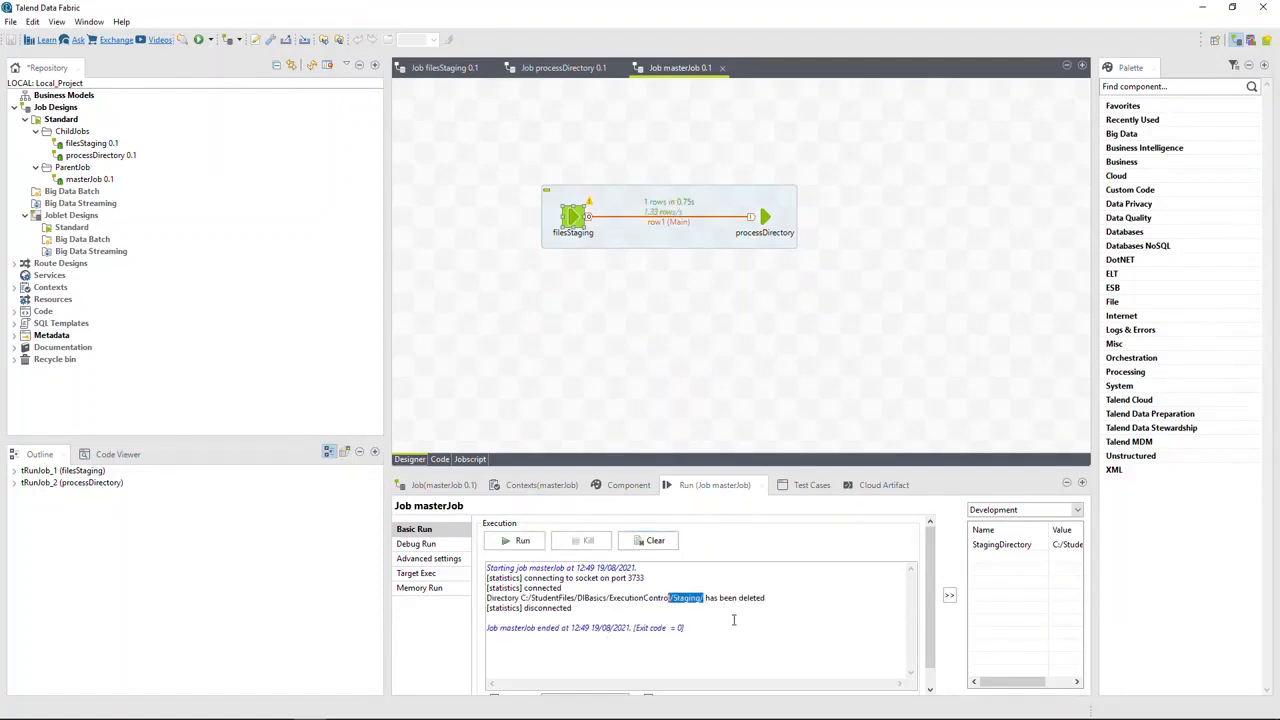
Read masterJob's StagingDirectory context value, then reopen filesStaging's component settings
click(541, 485)
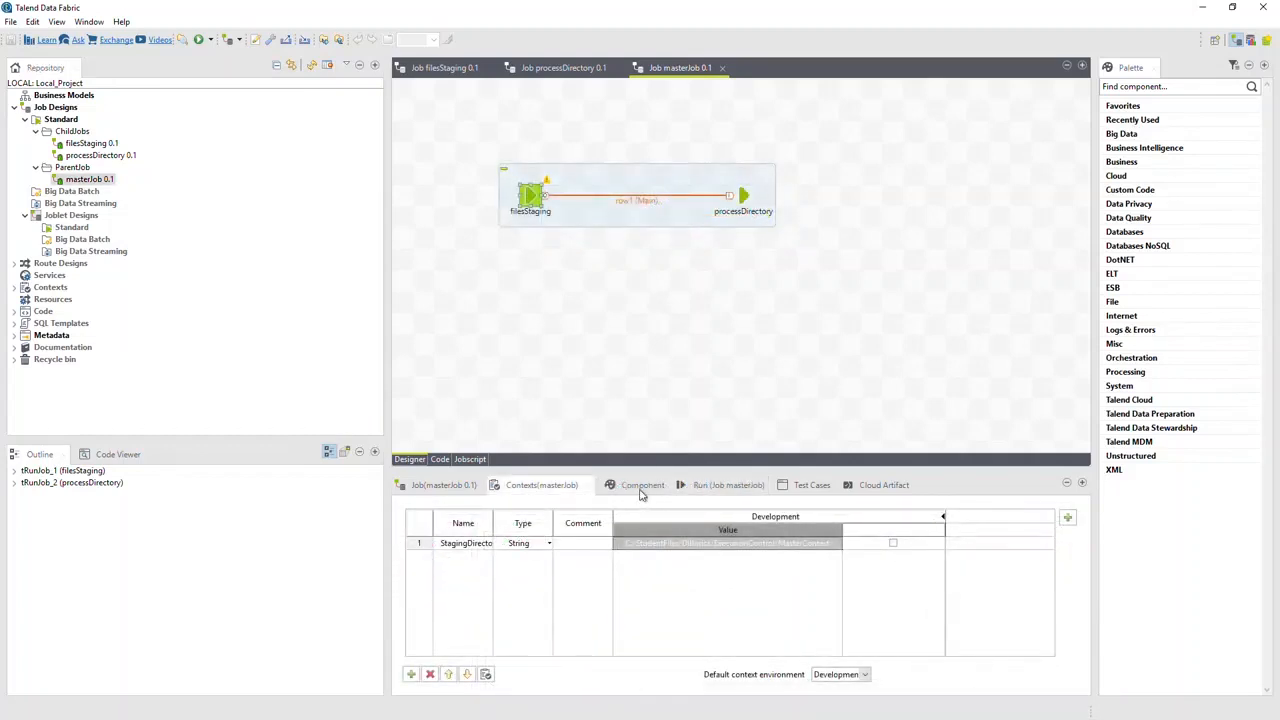
mouse_move(540, 210)
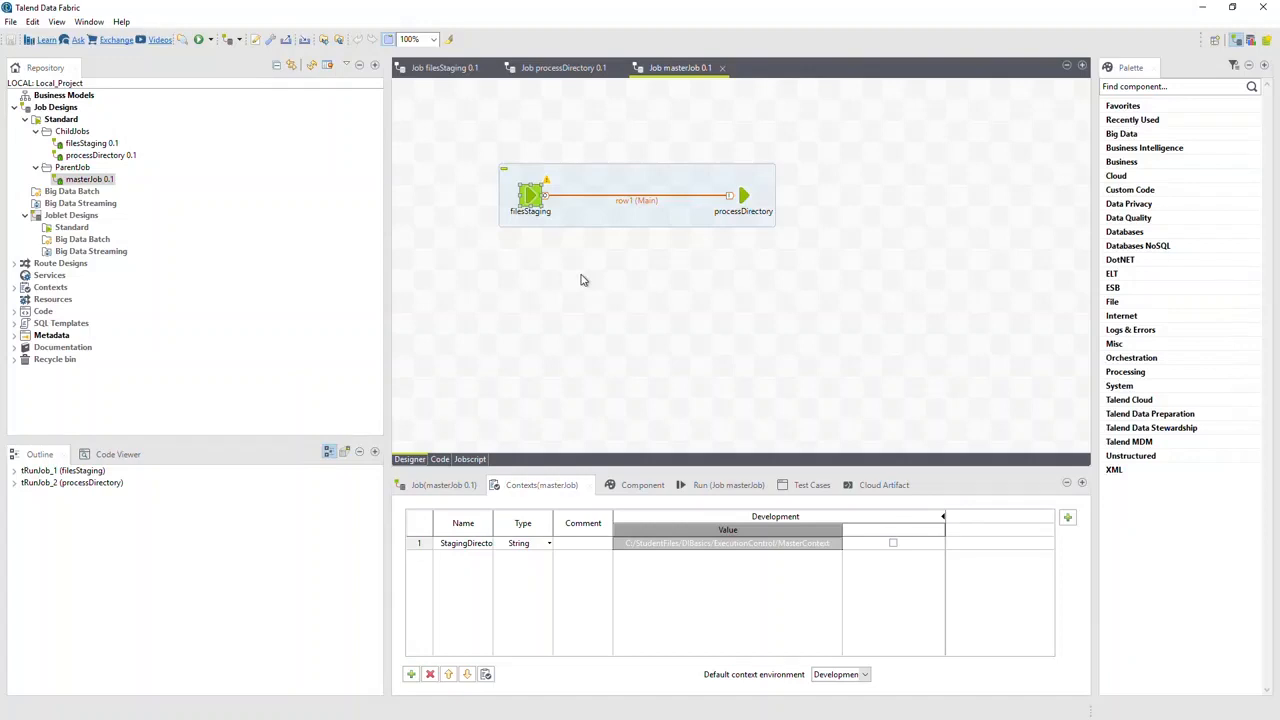
mouse_move(645, 483)
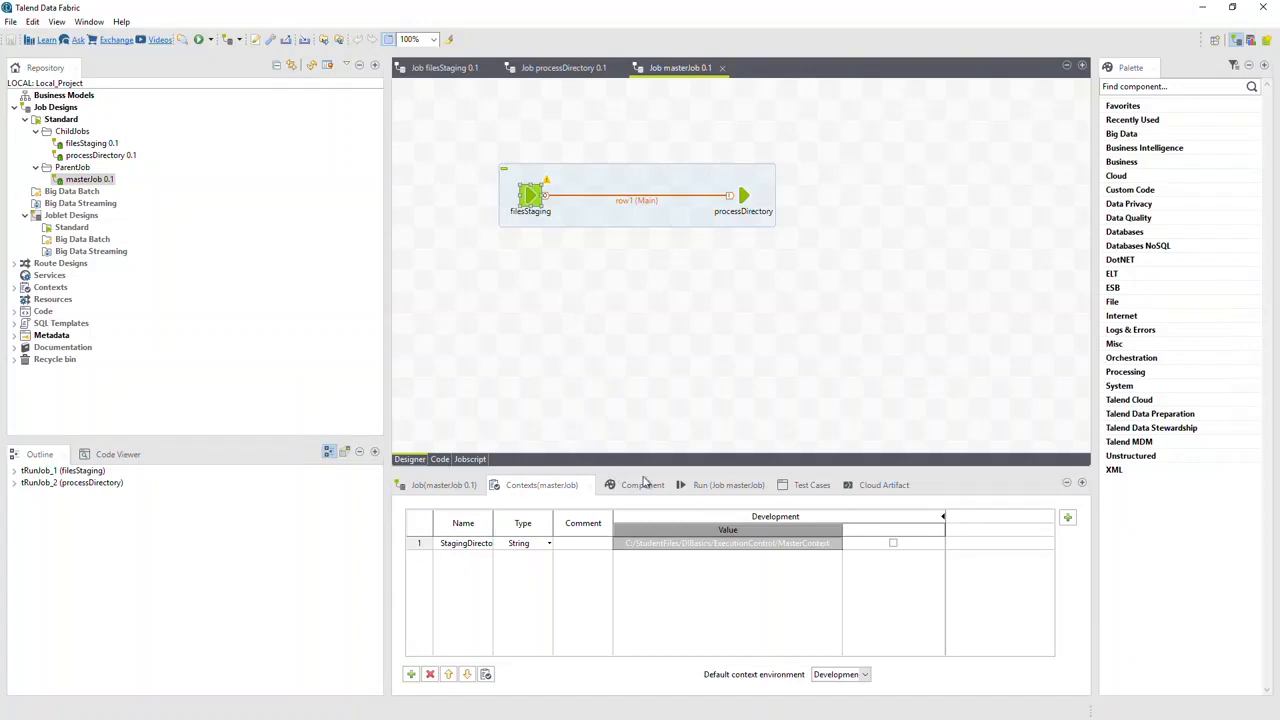
double_click(727, 542)
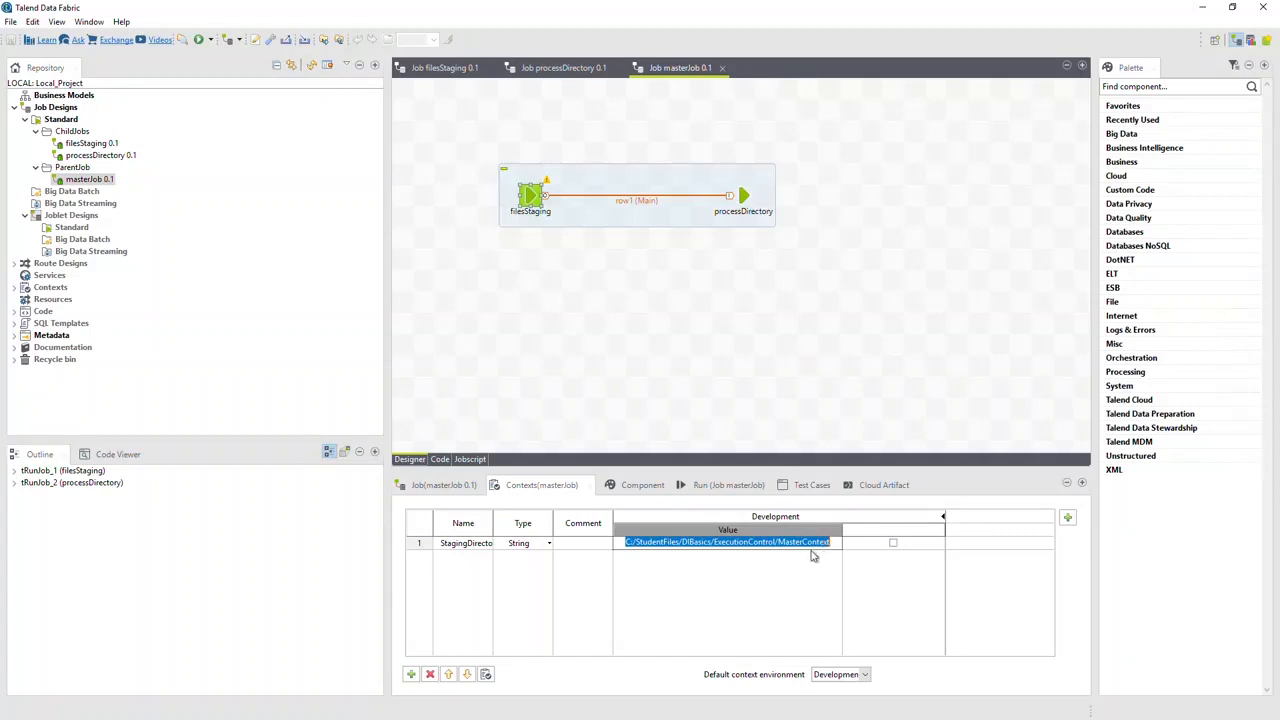
click(628, 485)
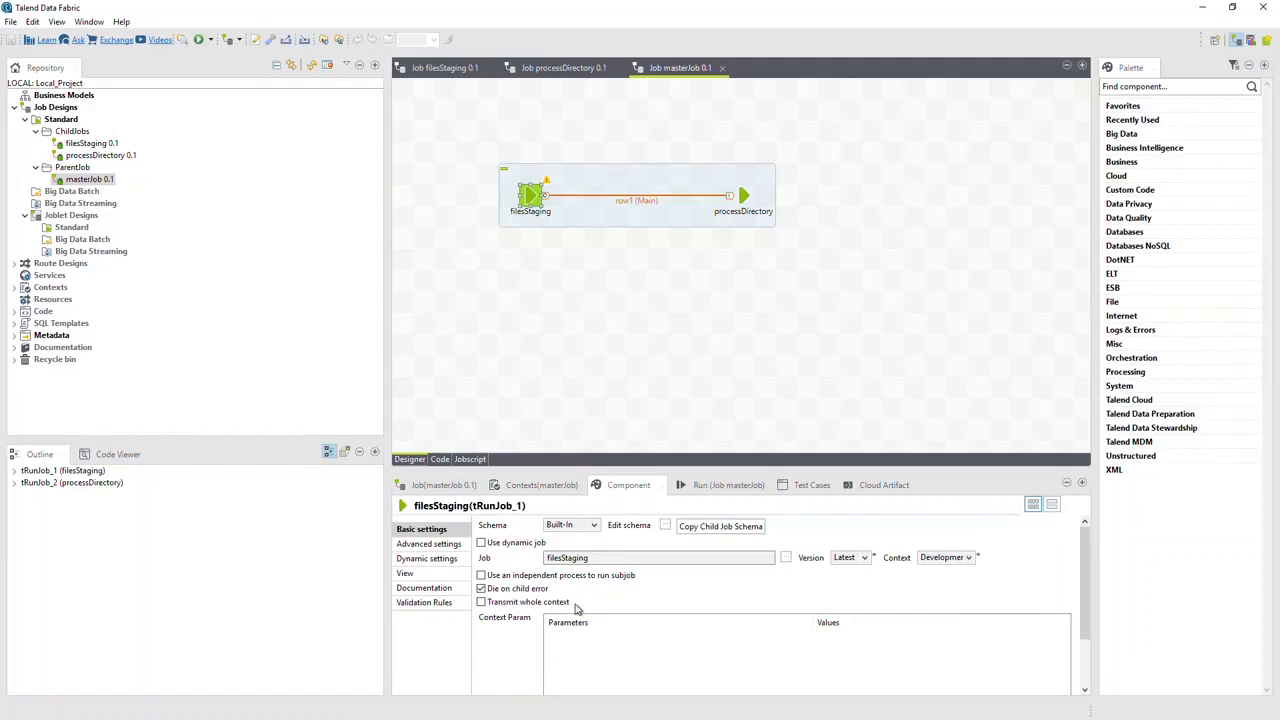
Enable Transmit whole context on both the filesStaging and processDirectory tRunJobs
click(482, 601)
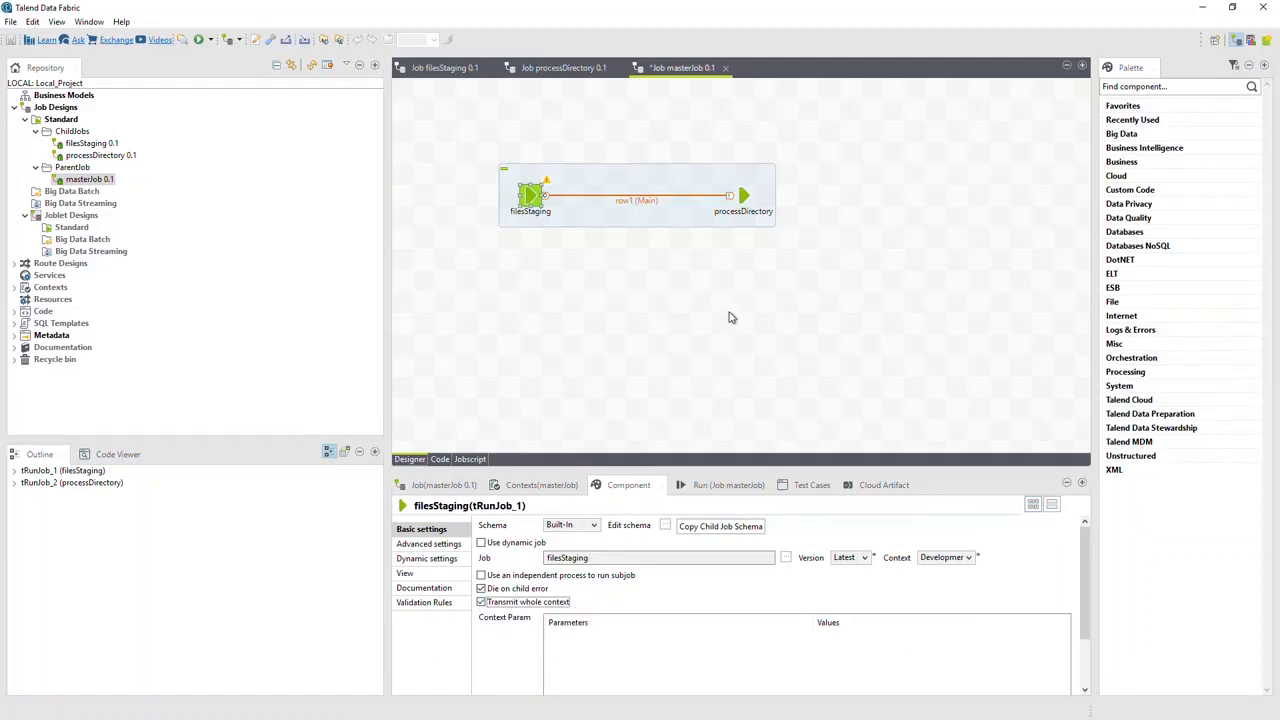
click(743, 195)
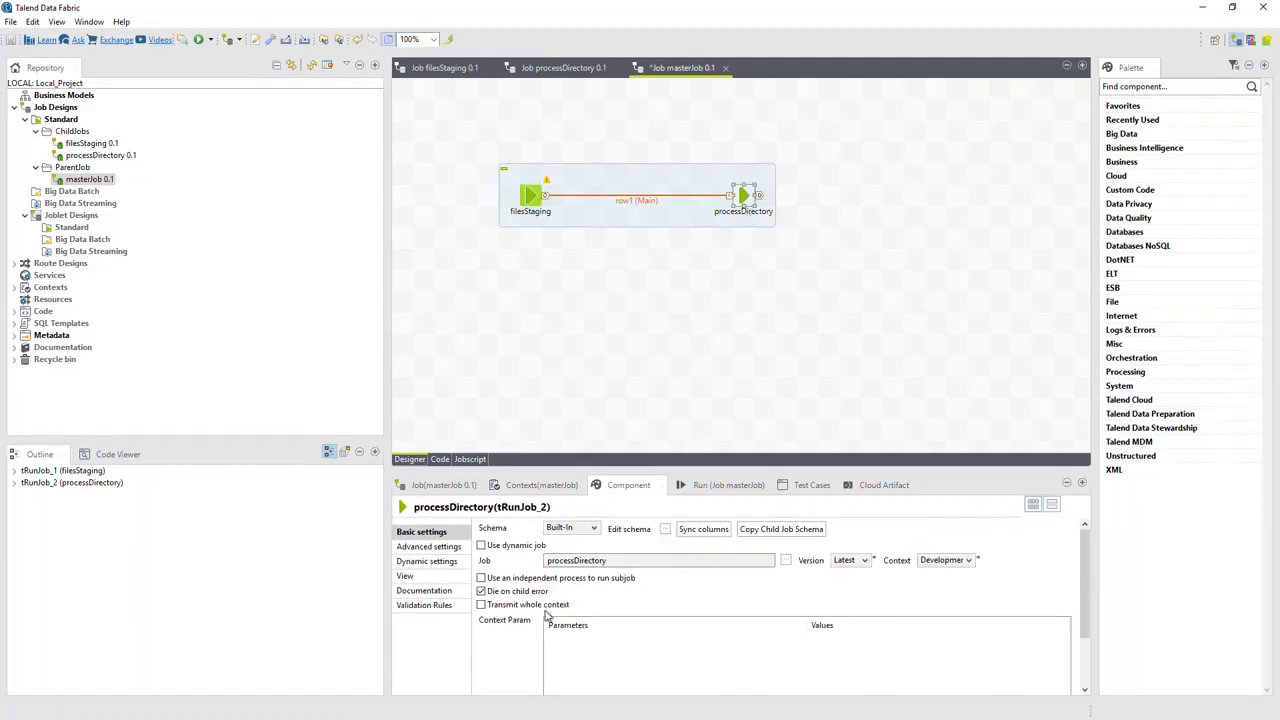
click(481, 604)
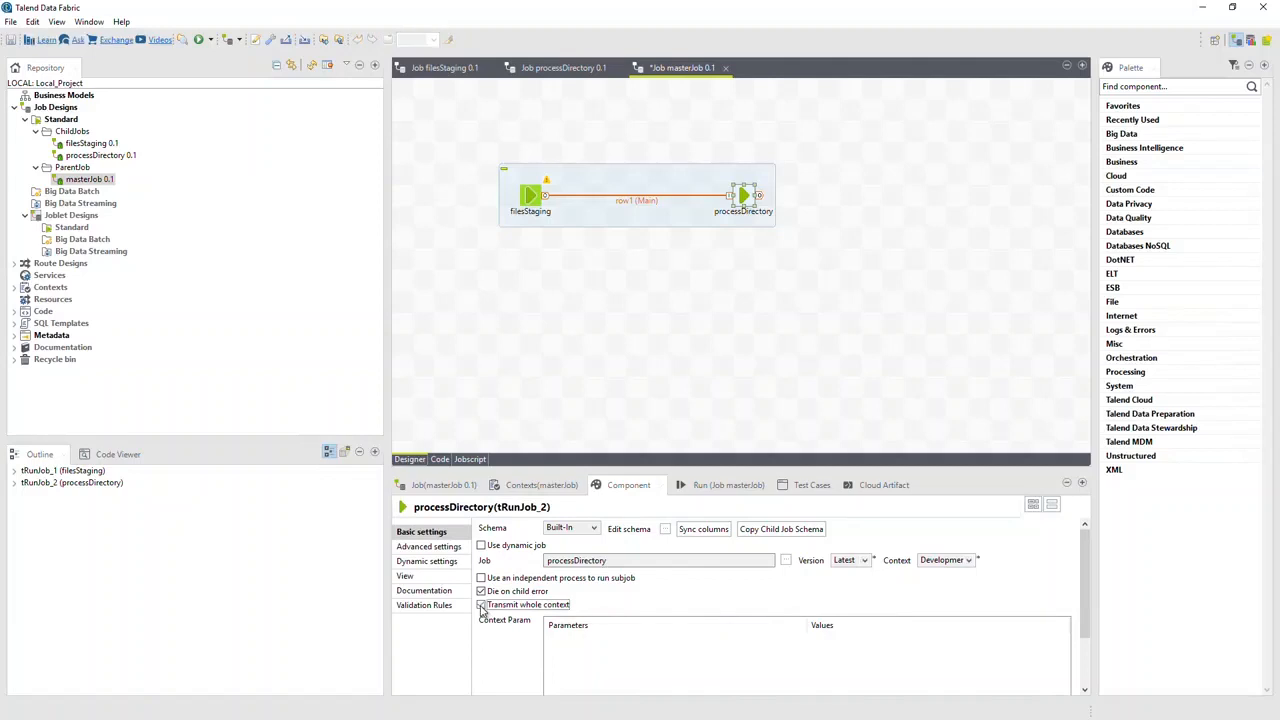
click(481, 605)
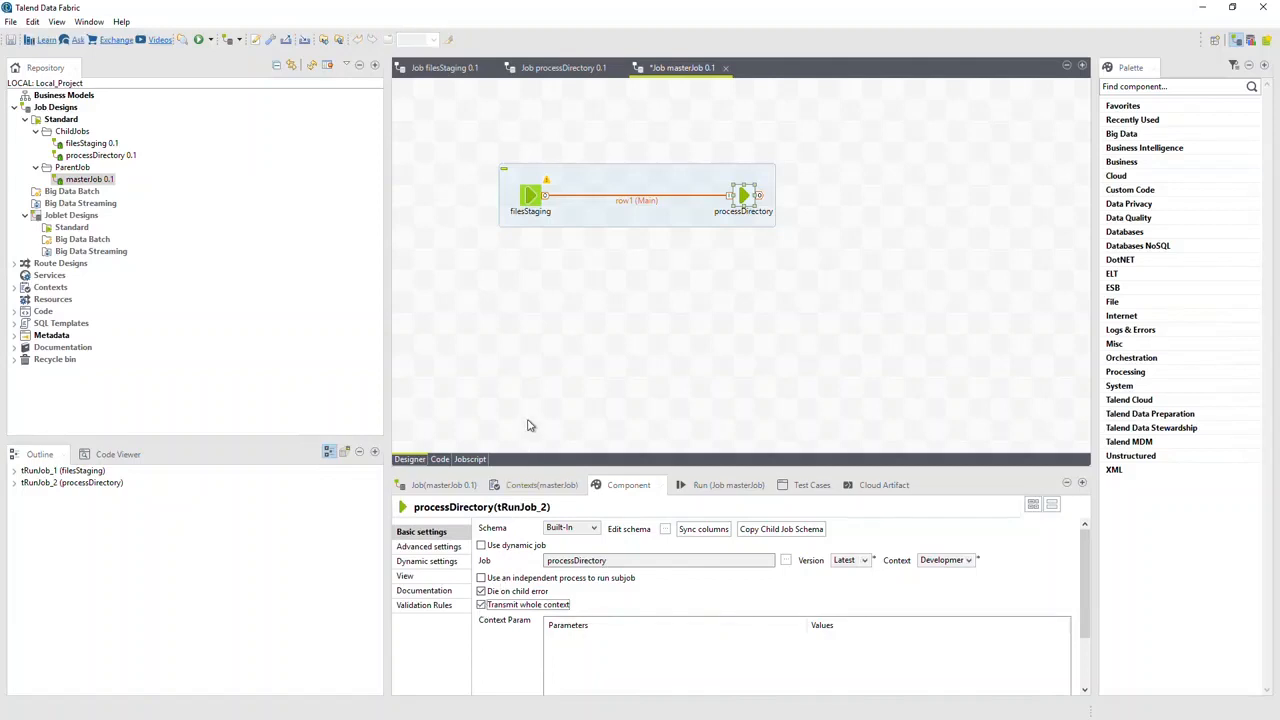
click(715, 485)
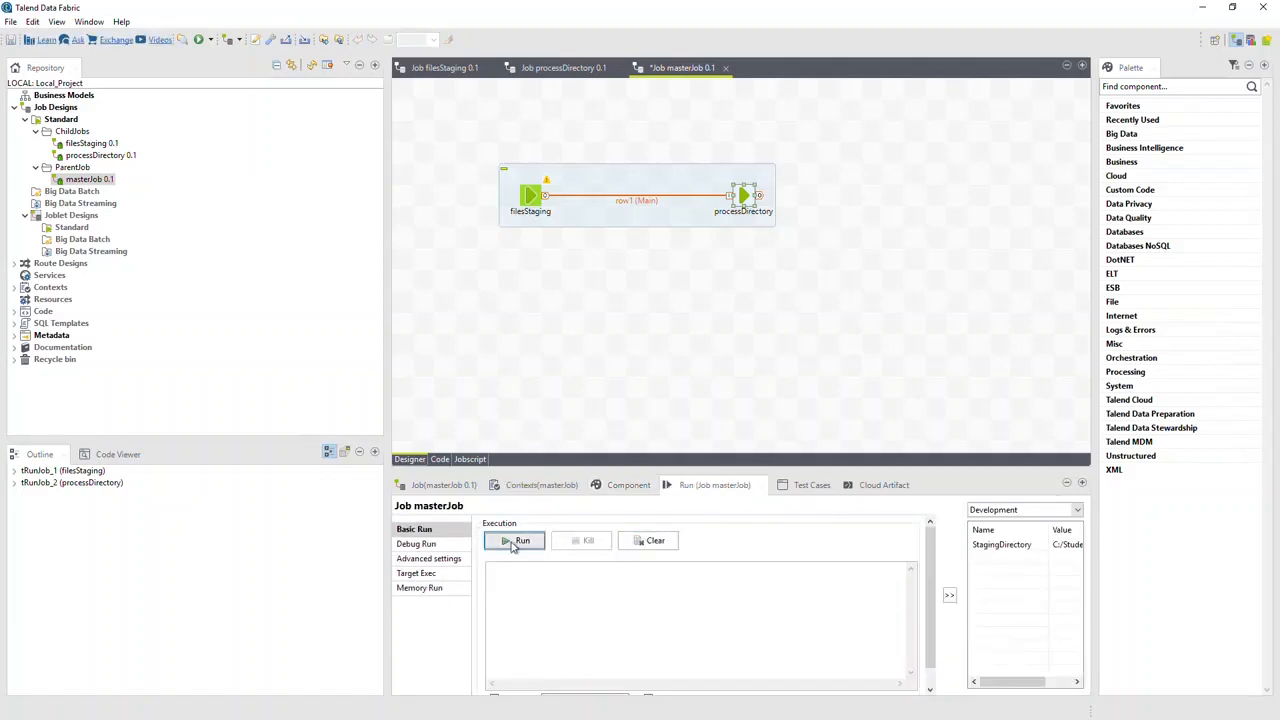
Start a new masterJob run from the Run (Job masterJob) tab
click(515, 540)
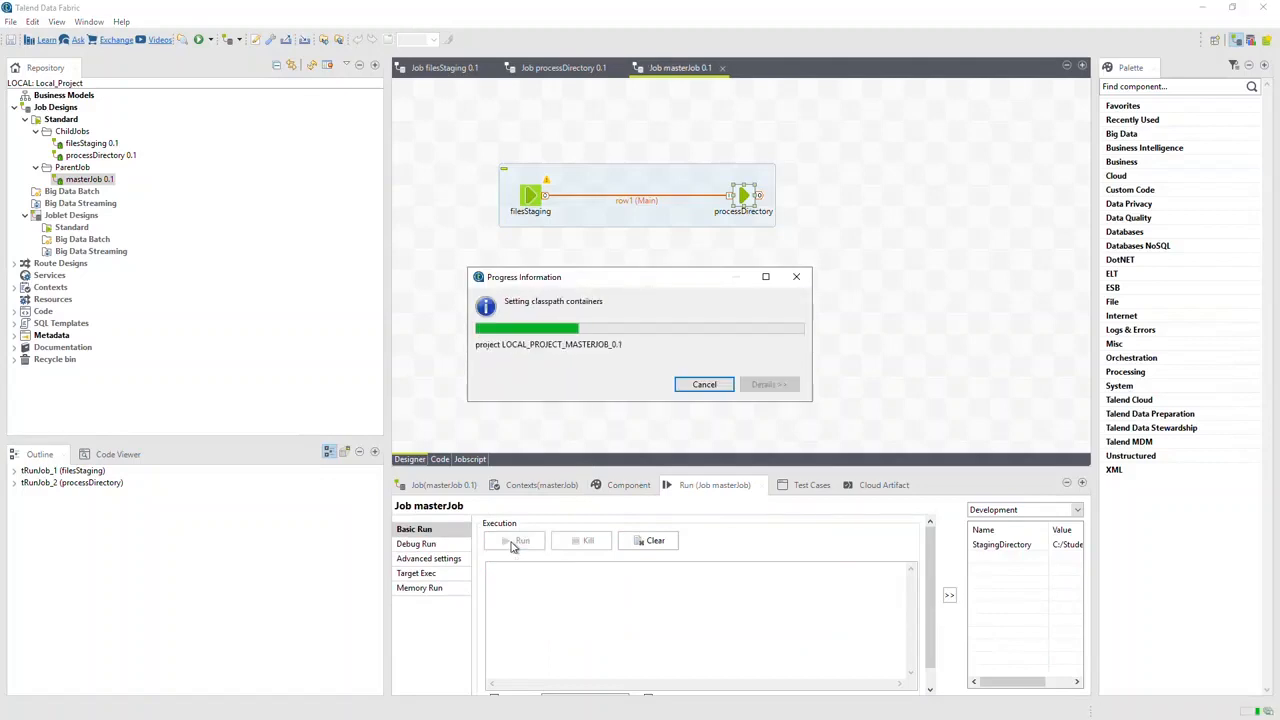
click(517, 540)
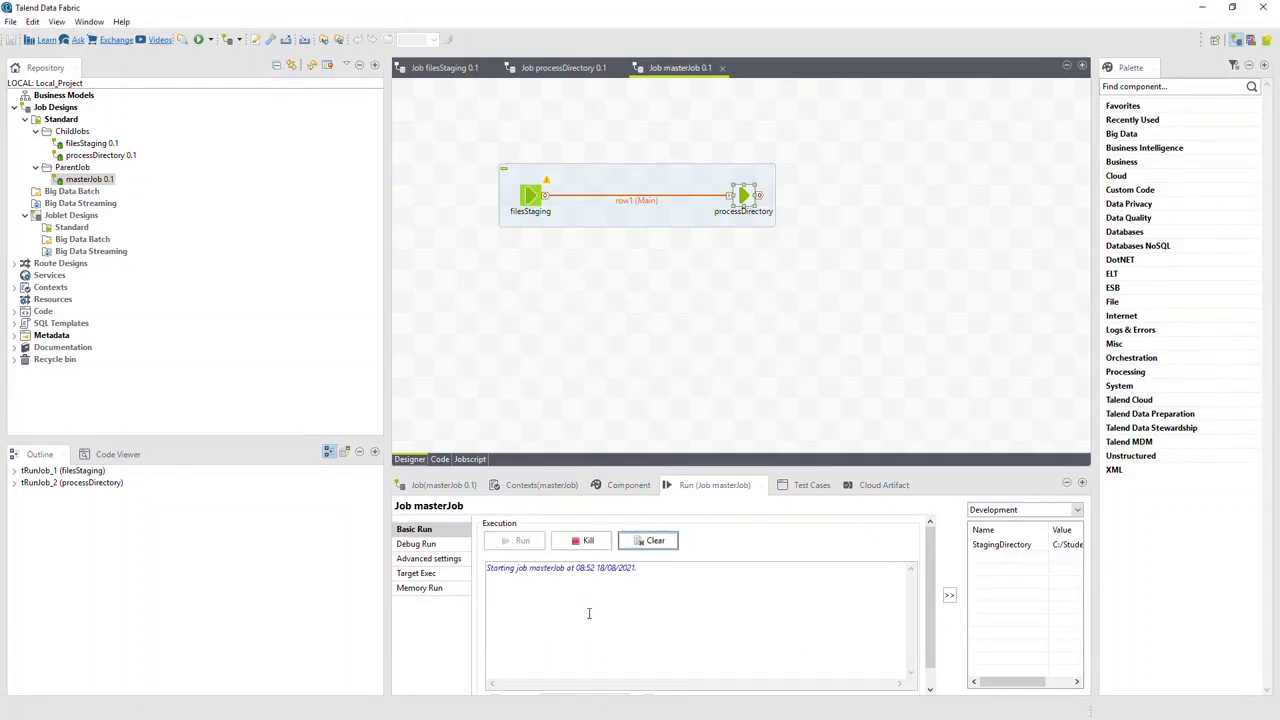